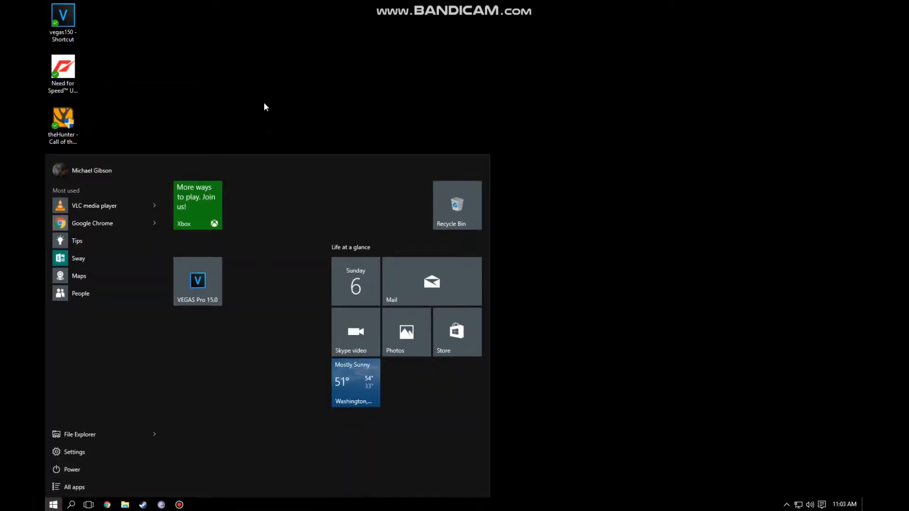
- Unpin the VEGAS Pro 15.0 tile from the Start menu
{"action": "right_click", "coordinate": [197, 281]}
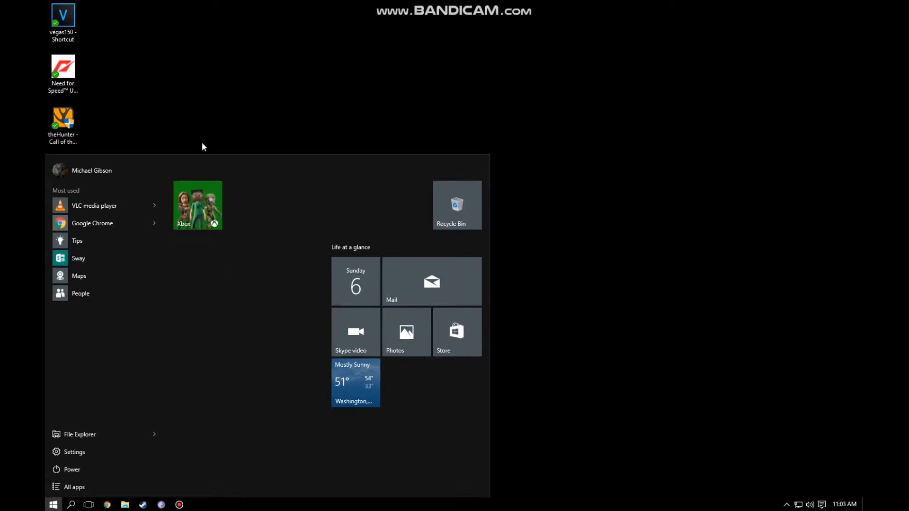
{"action": "left_click", "coordinate": [79, 434]}
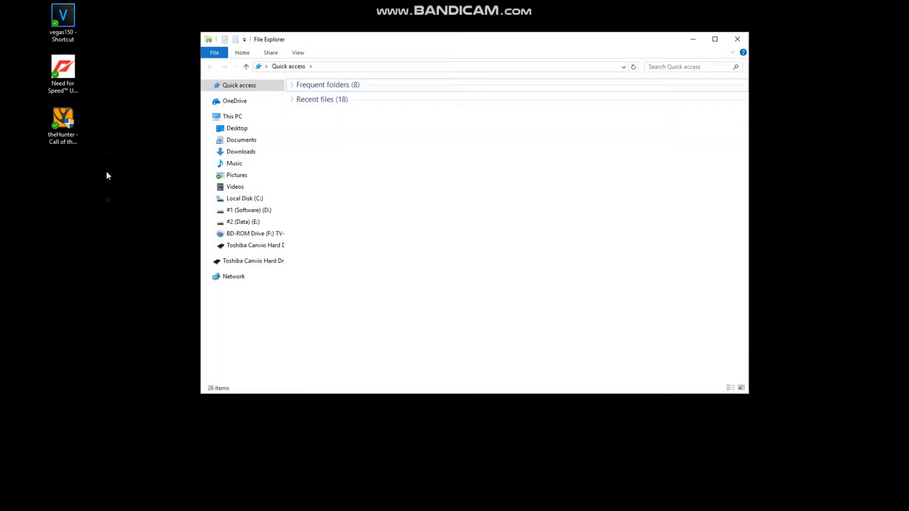
{"action": "mouse_move", "coordinate": [101, 72]}
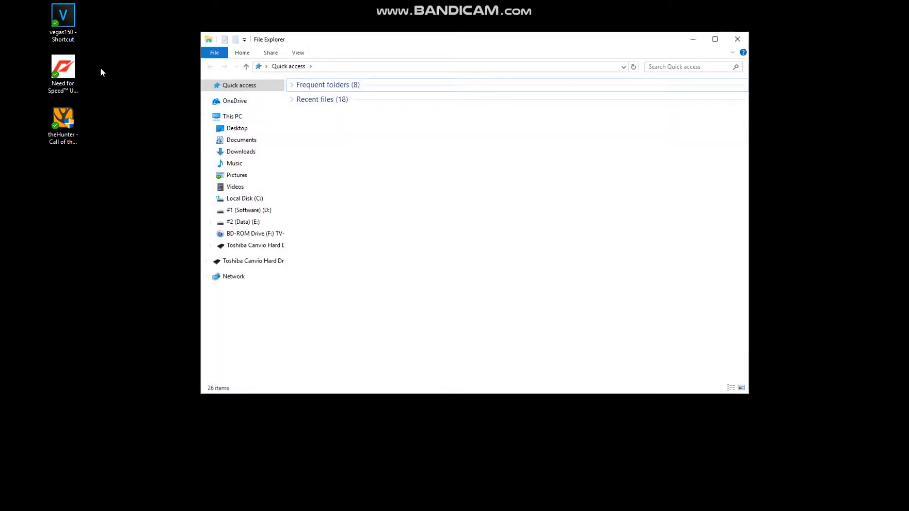
- Move the vegas150 desktop shortcut, then browse Local Disk (C:) and Program Files (x86)
{"action": "left_click_drag", "start_coordinate": [62, 15], "coordinate": [136, 66]}
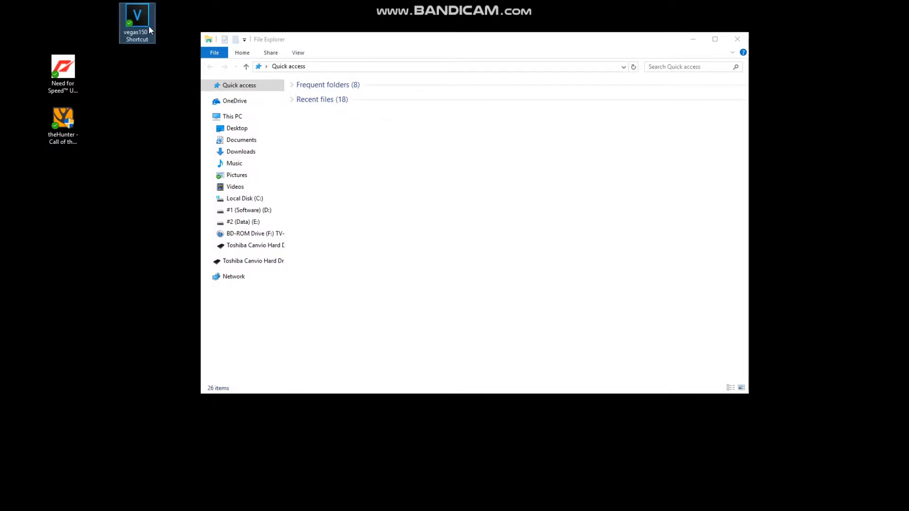
{"action": "left_click", "coordinate": [63, 67]}
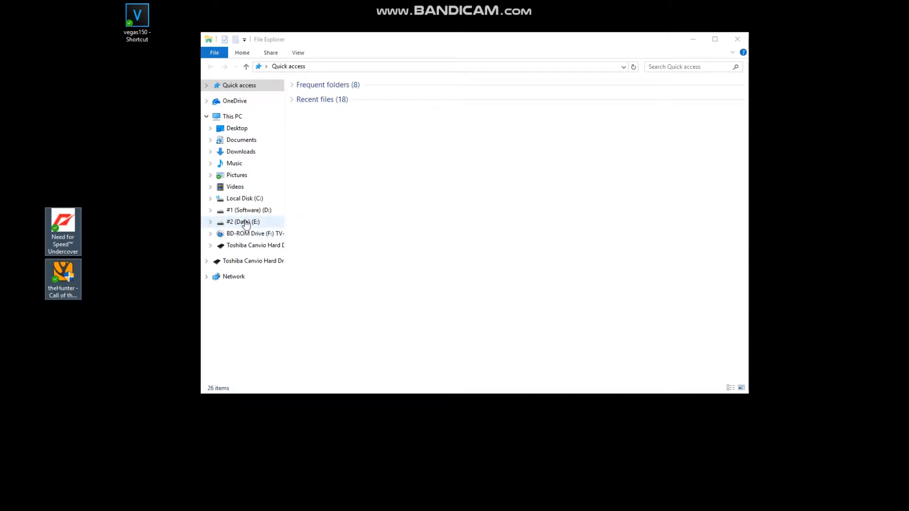
{"action": "left_click", "coordinate": [244, 198]}
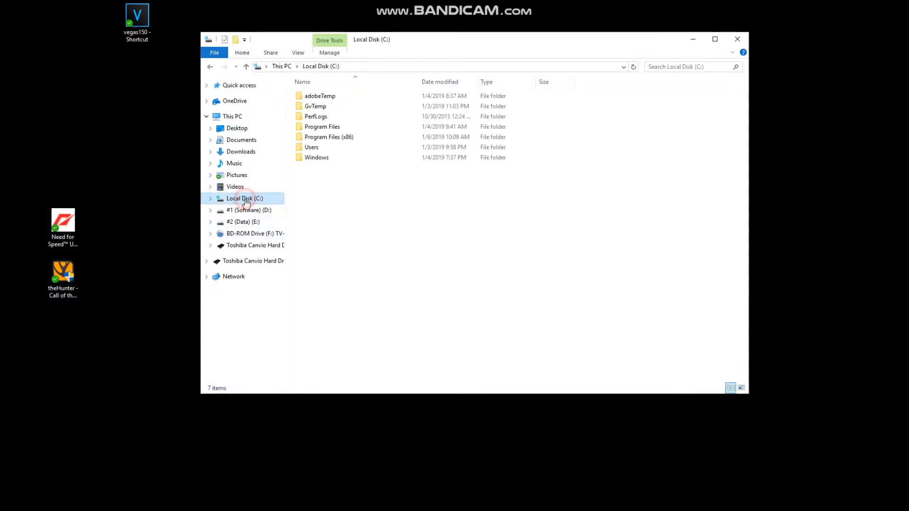
{"action": "double_click", "coordinate": [328, 137]}
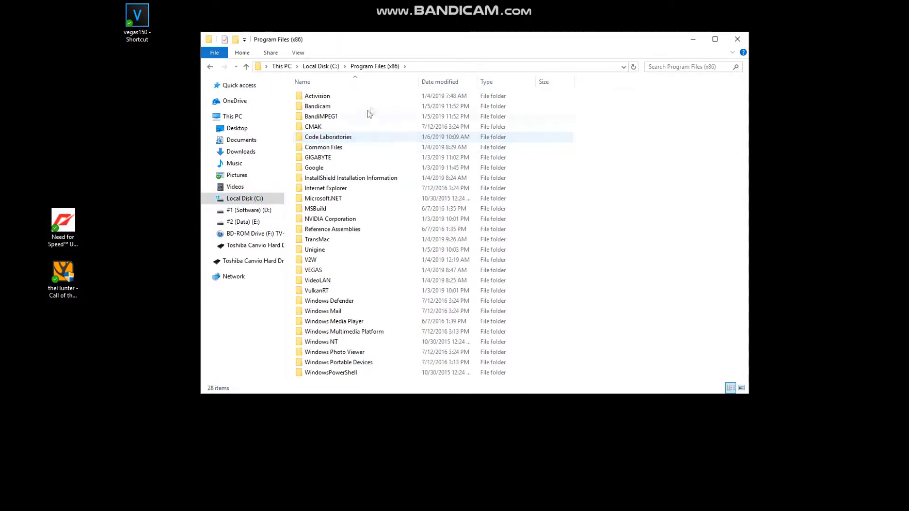
{"action": "left_click", "coordinate": [367, 66]}
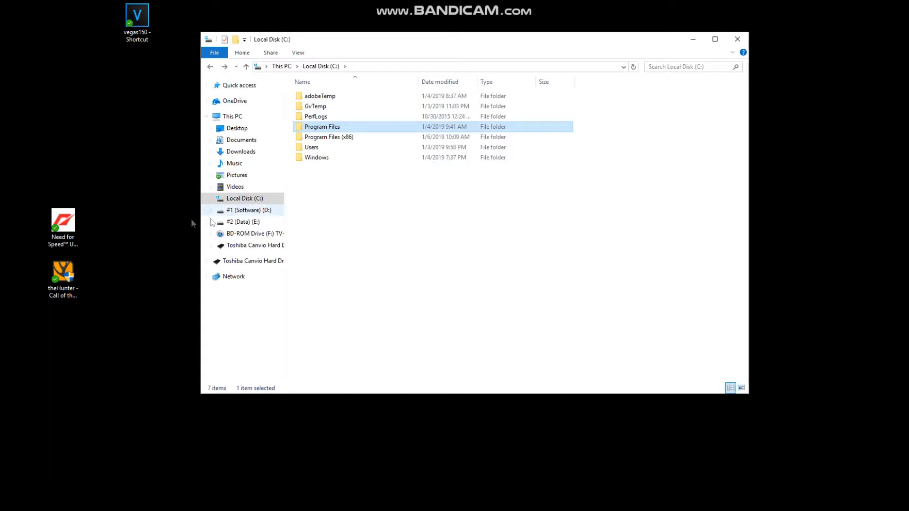
- Browse Program Files and Program Files (x86), ending at the C: drive root
{"action": "double_click", "coordinate": [322, 126]}
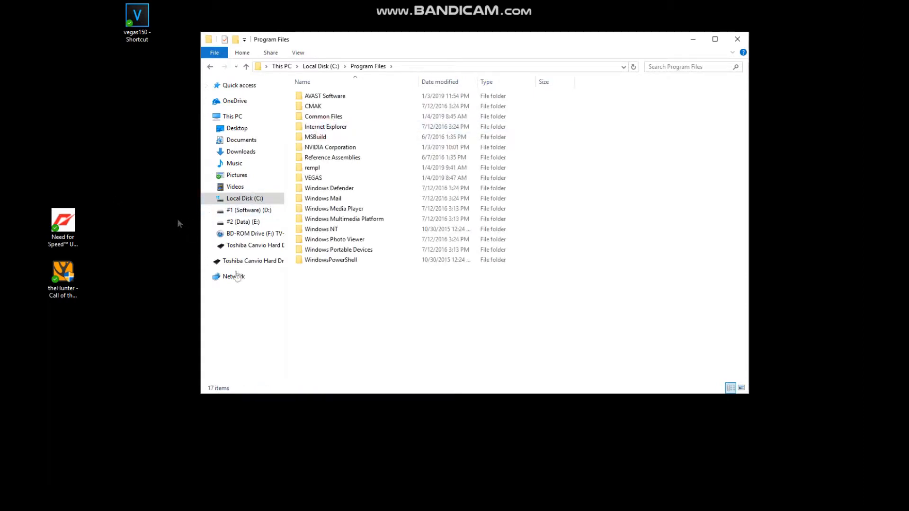
{"action": "key", "text": "ctrl+a"}
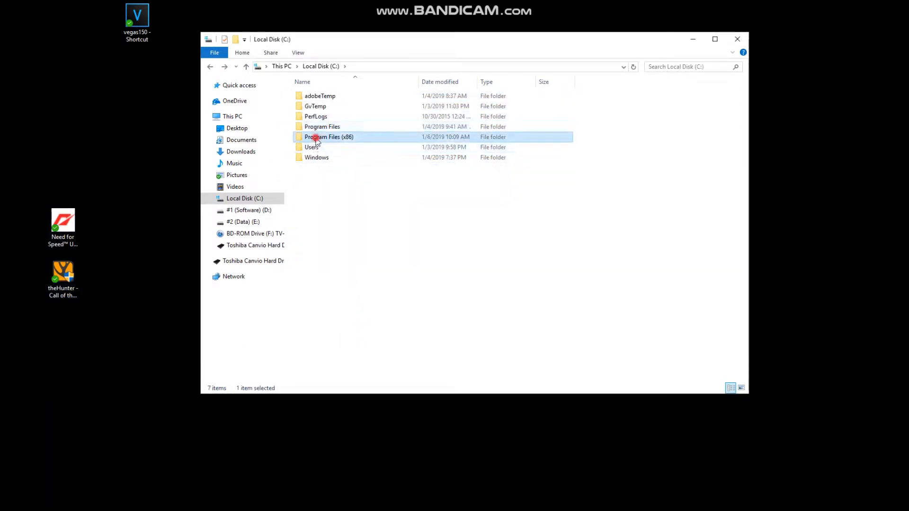
{"action": "double_click", "coordinate": [329, 136]}
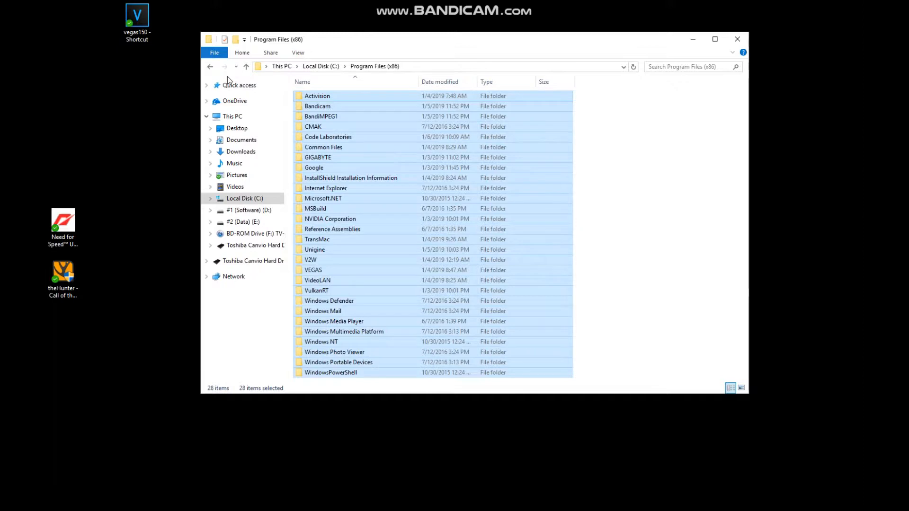
{"action": "left_click", "coordinate": [244, 198]}
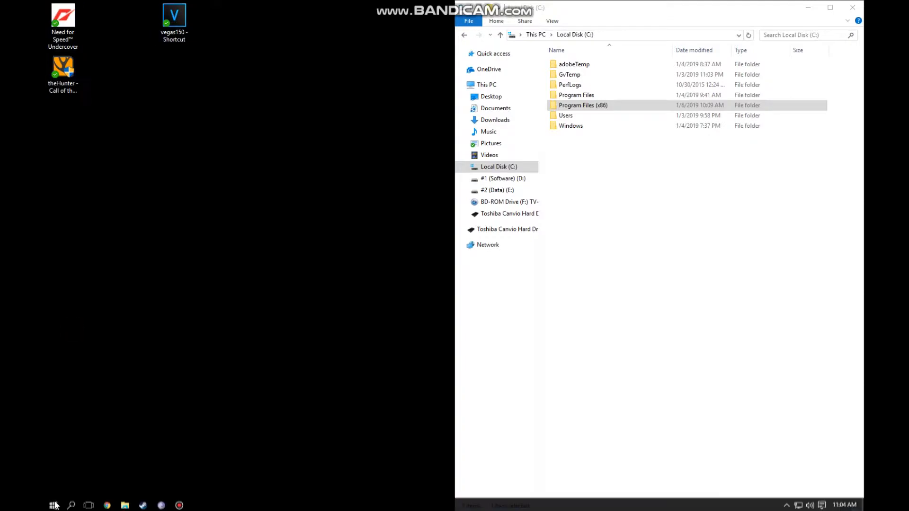
- Open Start and close it again to return to the Local Disk (C:) window
{"action": "left_click", "coordinate": [53, 504]}
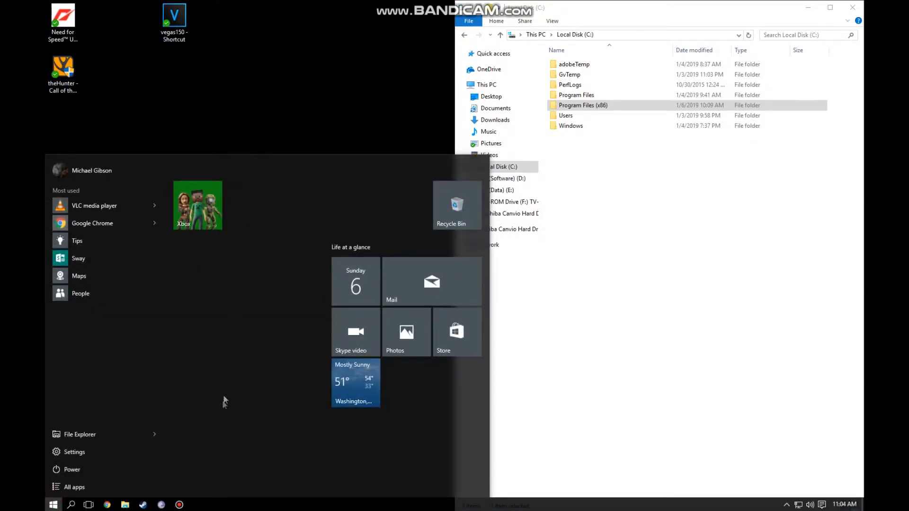
{"action": "left_click", "coordinate": [173, 23]}
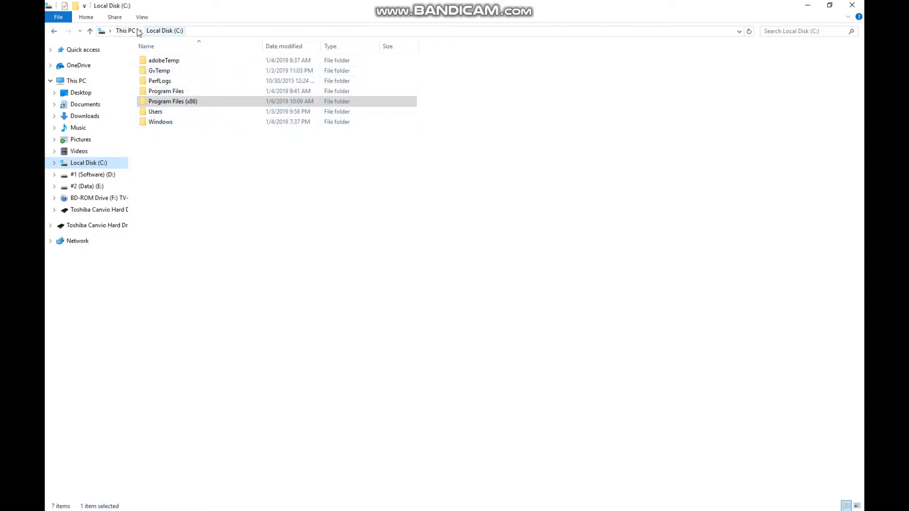
- Show hidden items and navigate ProgramData > Microsoft > Windows > Start Menu
{"action": "left_click", "coordinate": [142, 17]}
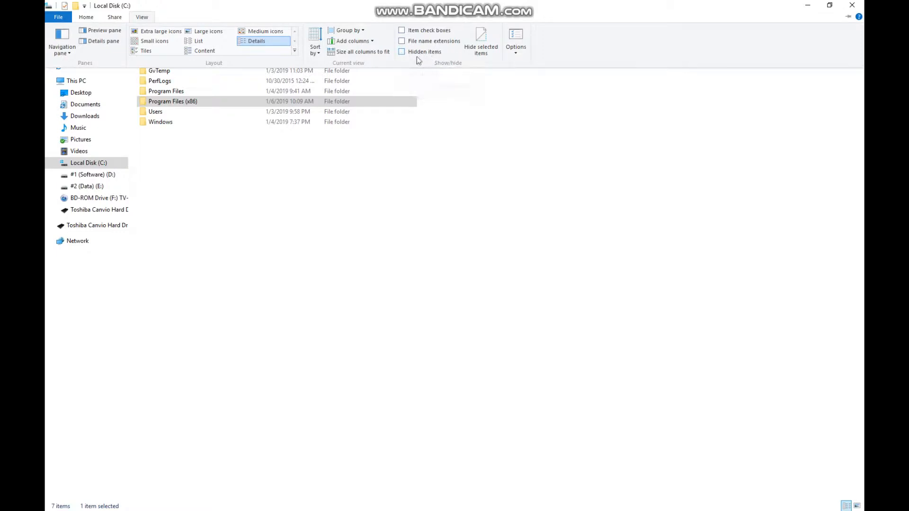
{"action": "left_click", "coordinate": [402, 52]}
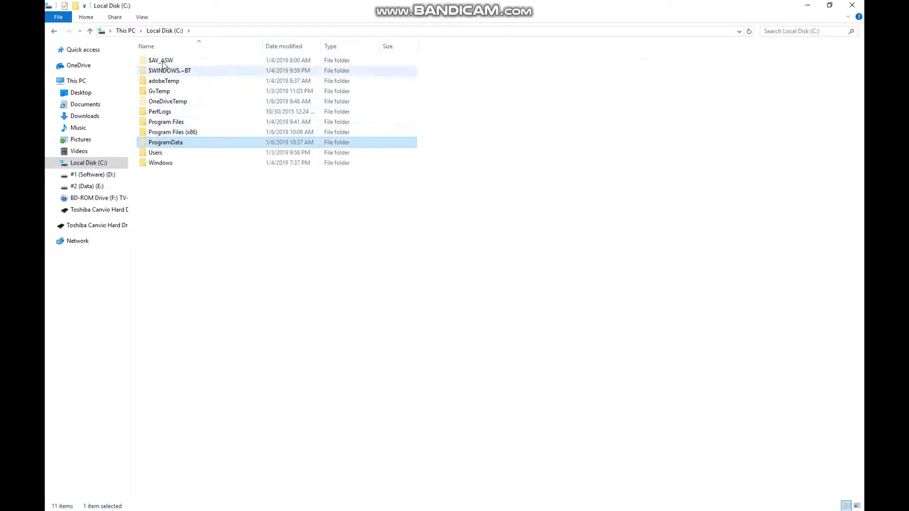
{"action": "double_click", "coordinate": [165, 142]}
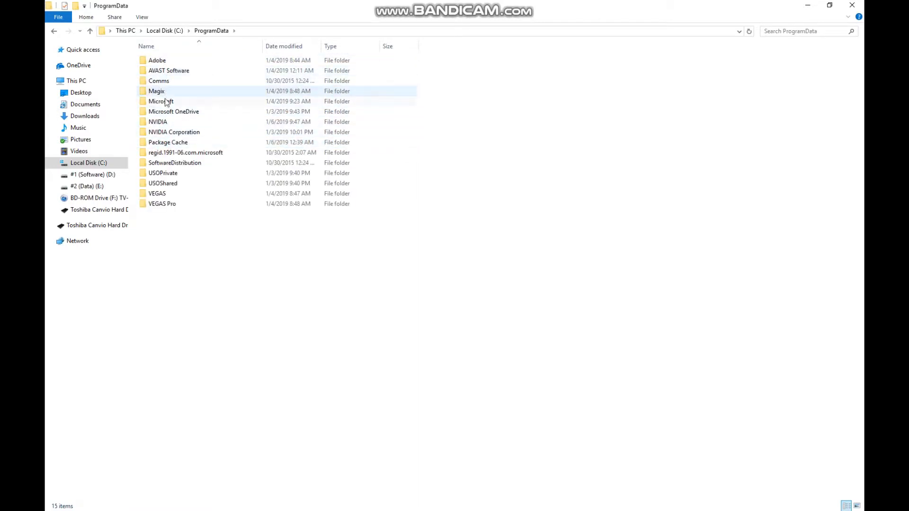
{"action": "left_click", "coordinate": [160, 101]}
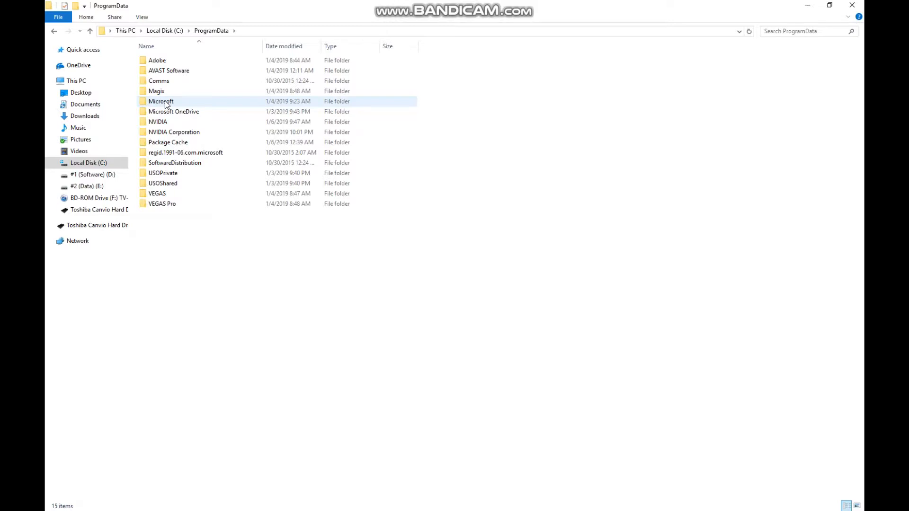
{"action": "double_click", "coordinate": [161, 101]}
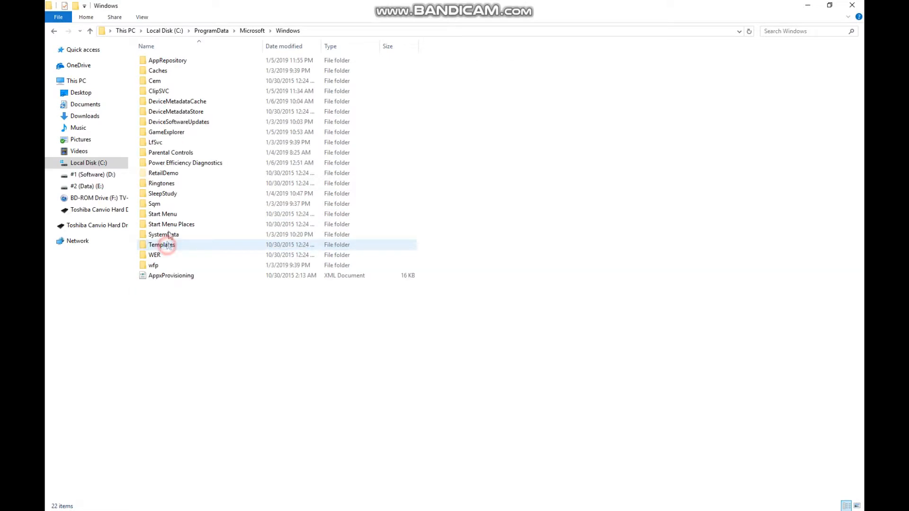
{"action": "left_click", "coordinate": [162, 214]}
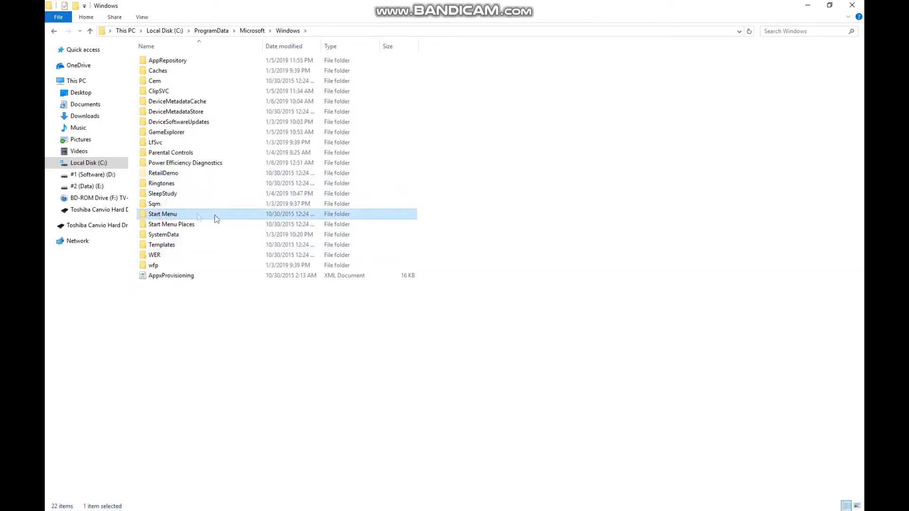
{"action": "double_click", "coordinate": [163, 214]}
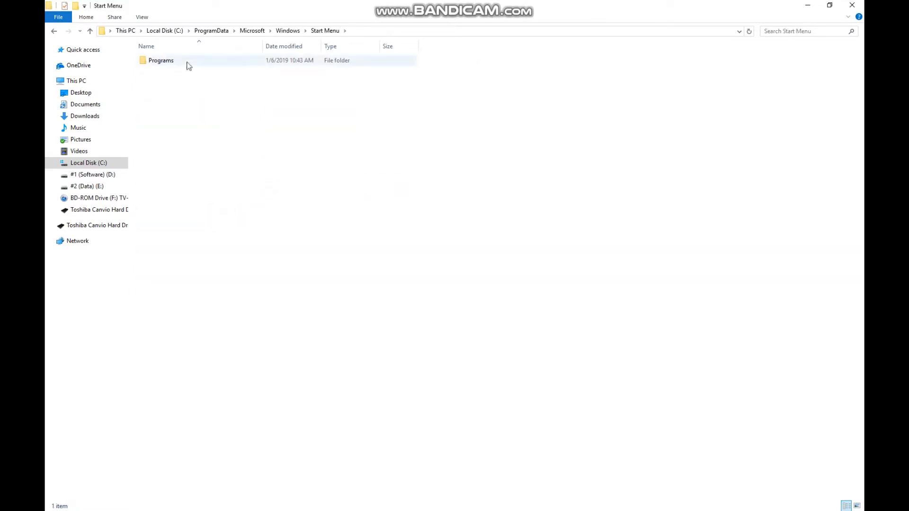
- Open Start Menu\Programs and work with the VEGAS and theHunter desktop shortcuts beside it
{"action": "double_click", "coordinate": [160, 60]}
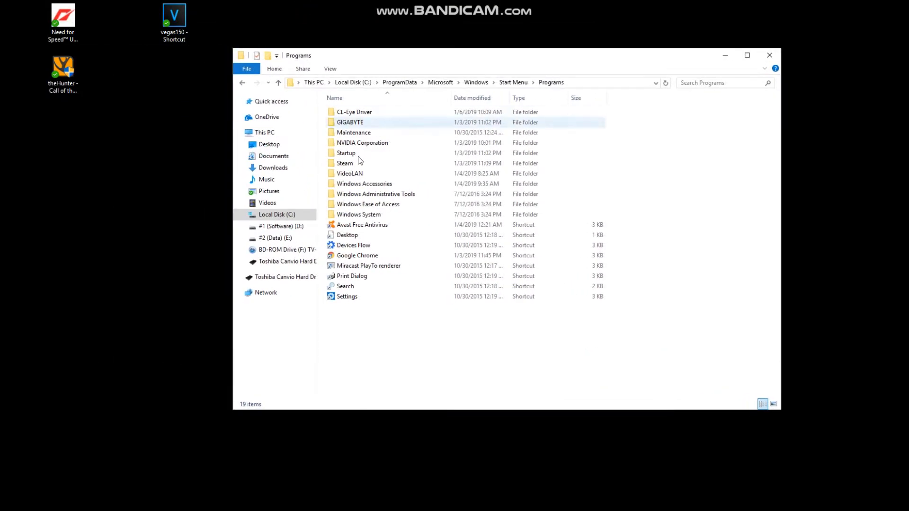
{"action": "mouse_move", "coordinate": [369, 266]}
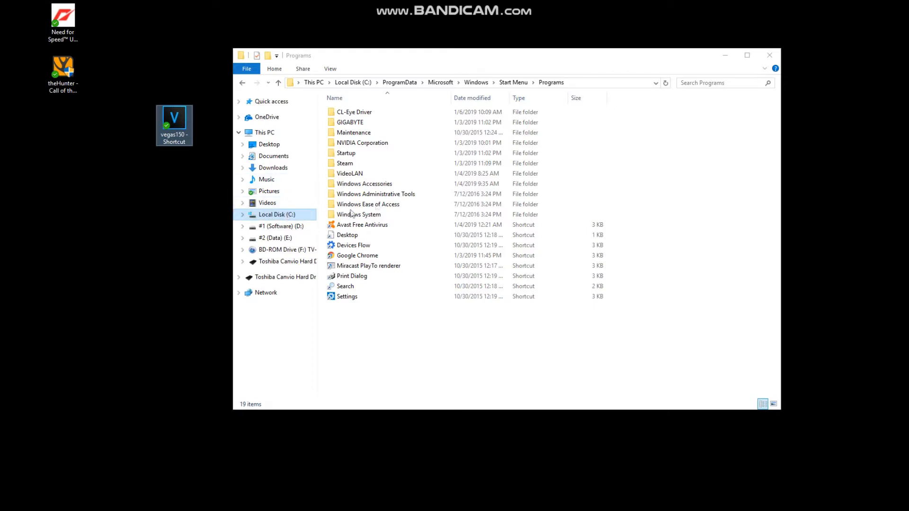
{"action": "left_click", "coordinate": [362, 142]}
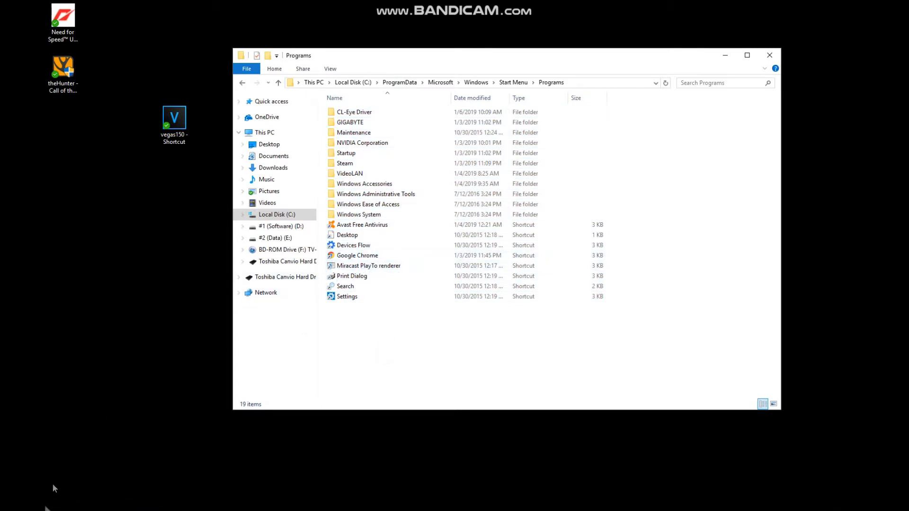
{"action": "right_click", "coordinate": [173, 116]}
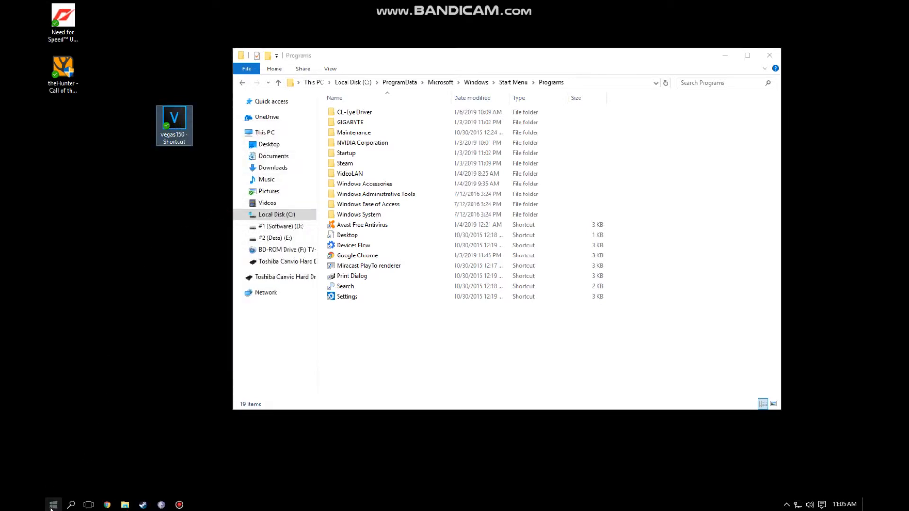
{"action": "left_click", "coordinate": [629, 346]}
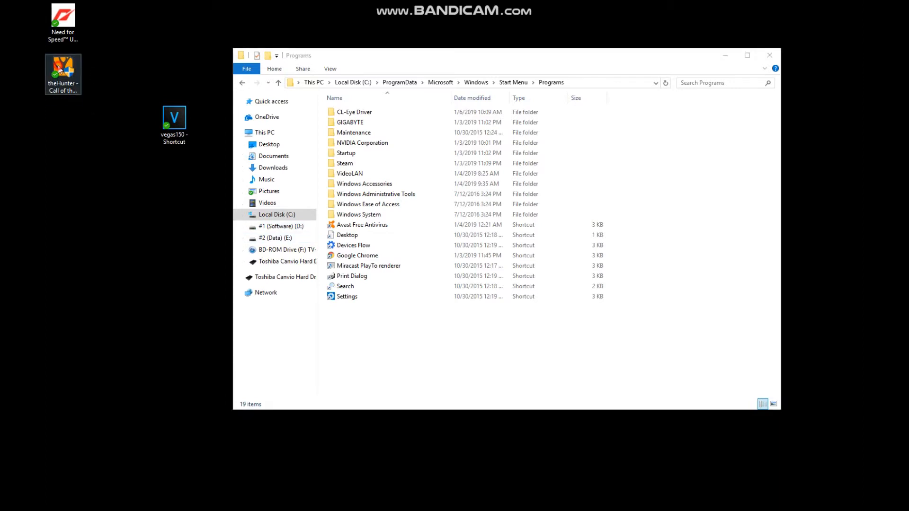
{"action": "right_click", "coordinate": [62, 74]}
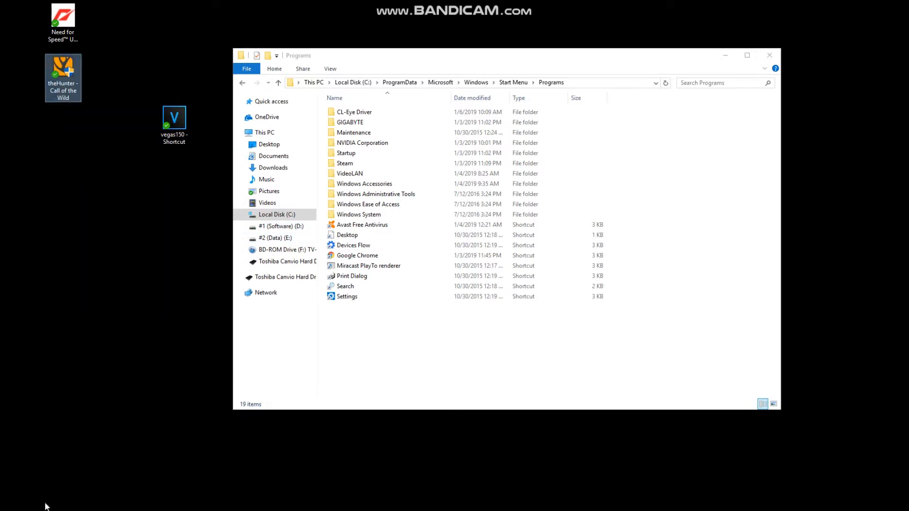
{"action": "left_click", "coordinate": [52, 503]}
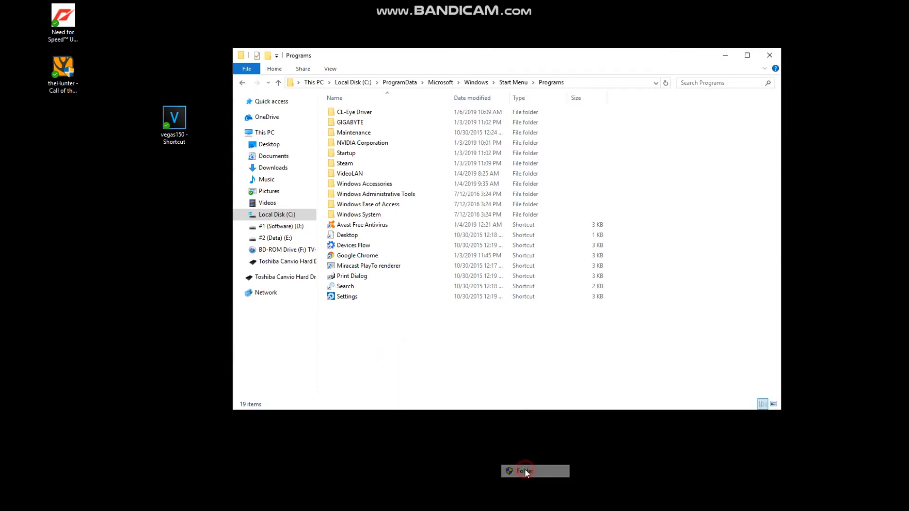
- Create a 'Need For Speed' folder in Programs, move its shortcut in, and start a second folder
{"action": "left_click", "coordinate": [534, 470]}
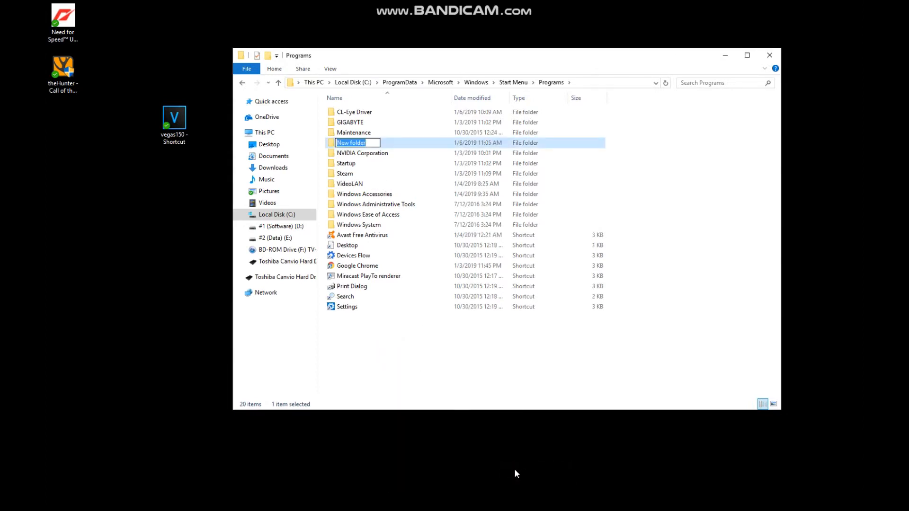
{"action": "type", "text": "Need For Sp"}
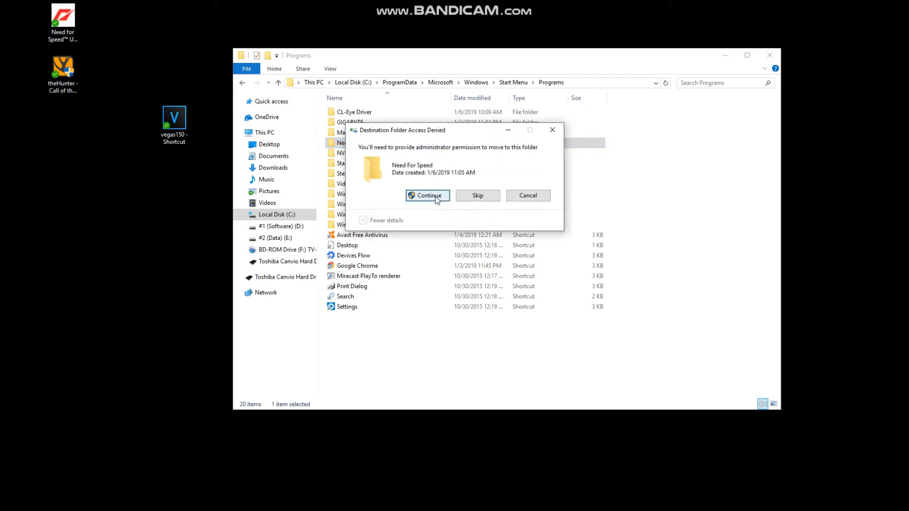
{"action": "left_click", "coordinate": [428, 195]}
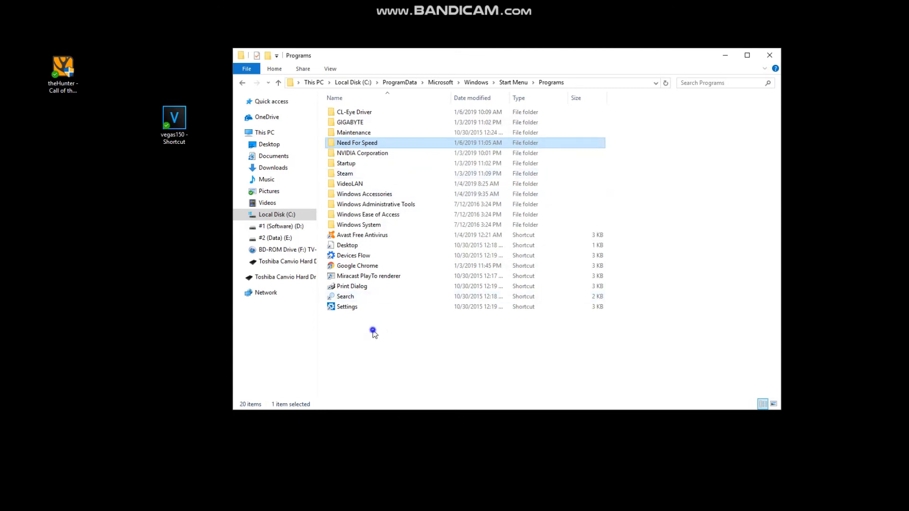
{"action": "right_click", "coordinate": [374, 332]}
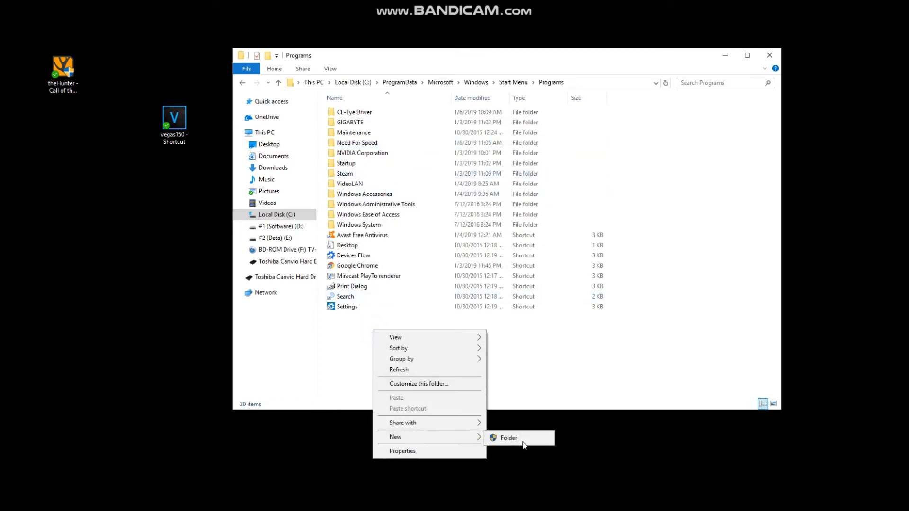
{"action": "left_click", "coordinate": [508, 437]}
{"action": "type", "text": "theHunter"}
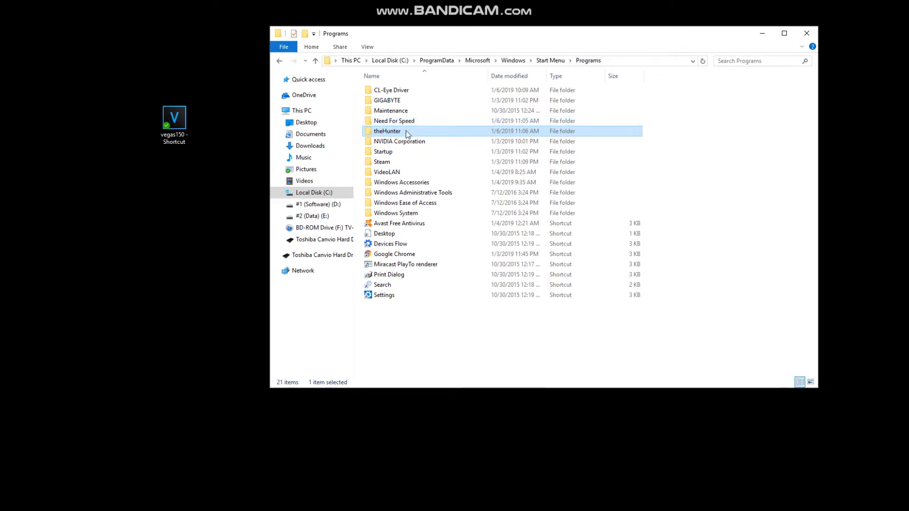
{"action": "double_click", "coordinate": [386, 130]}
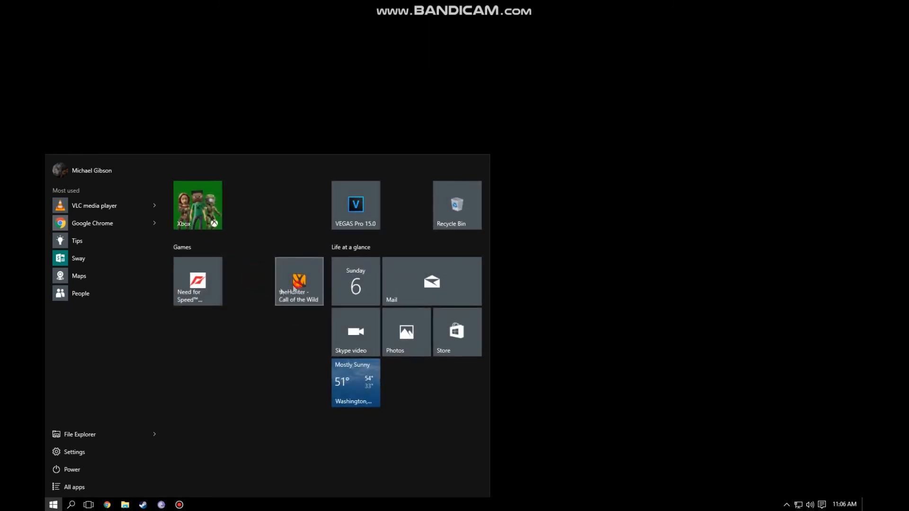
- Resize theHunter – Call of the Wild tile to Small in the Games group
{"action": "right_click", "coordinate": [299, 281]}
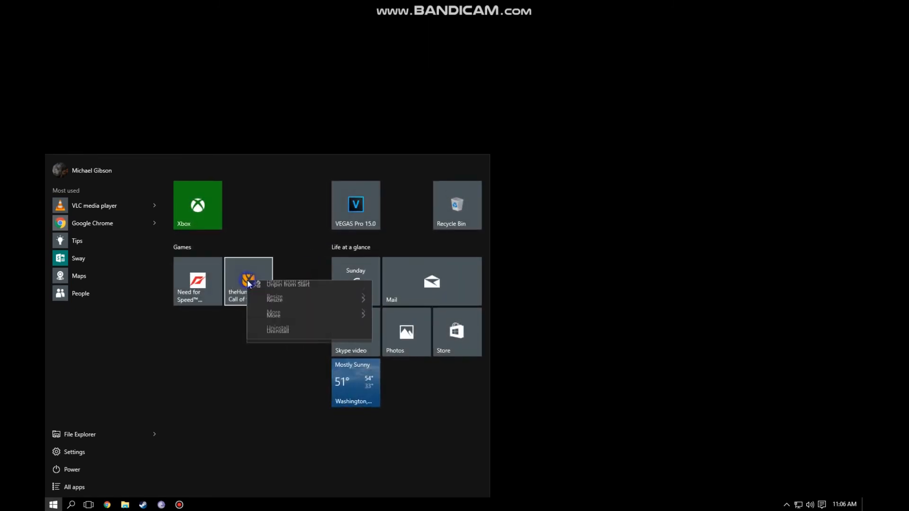
{"action": "left_click", "coordinate": [274, 308]}
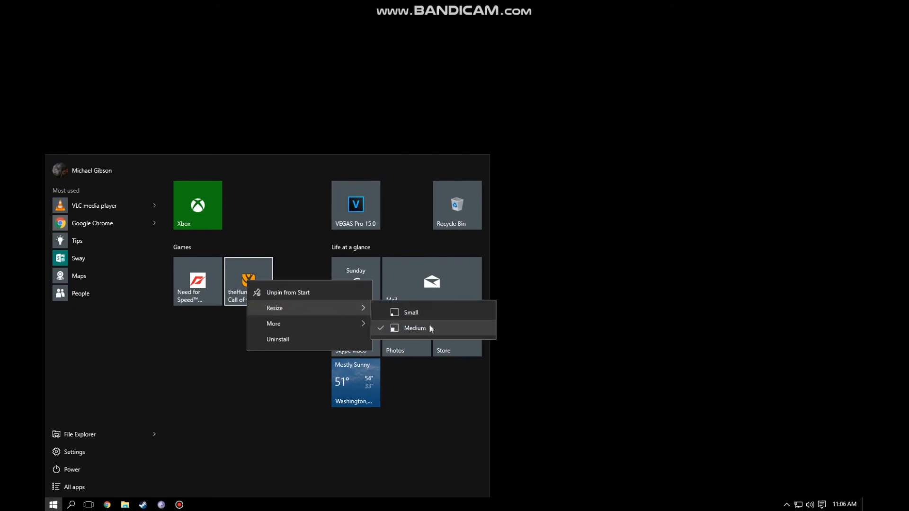
{"action": "left_click", "coordinate": [410, 312]}
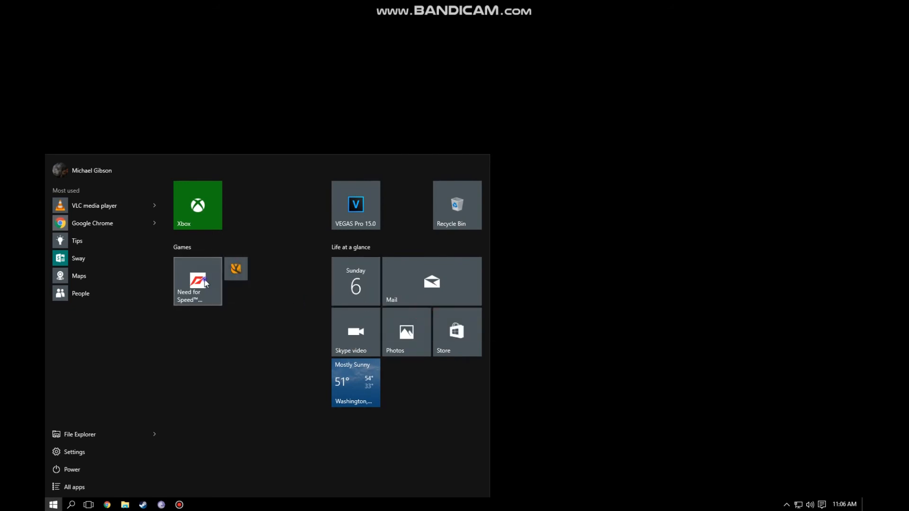